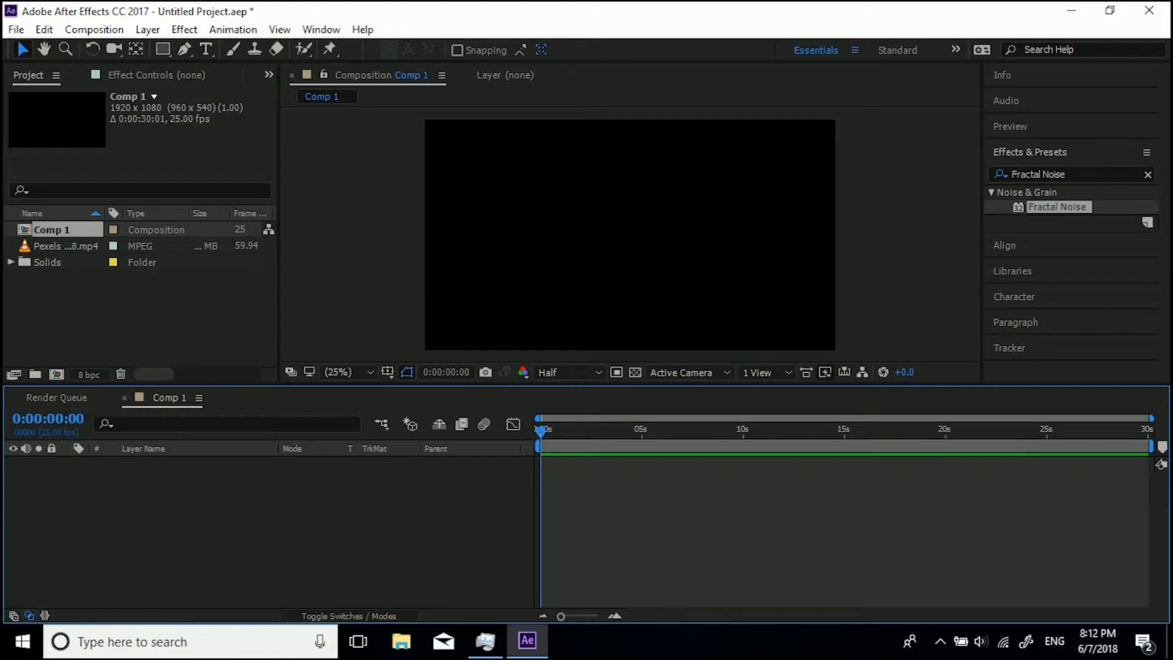
mouse_move(283, 164)
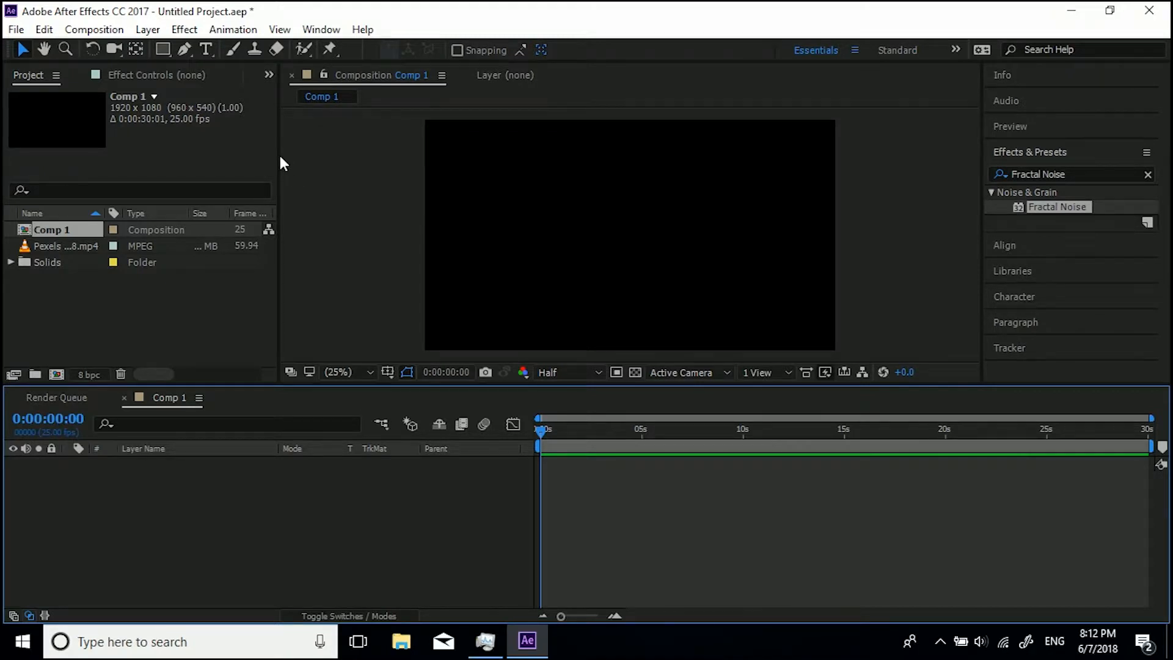
- Create a new full-frame solid layer in Comp 1 colored red, named Red Solid 1
click(147, 30)
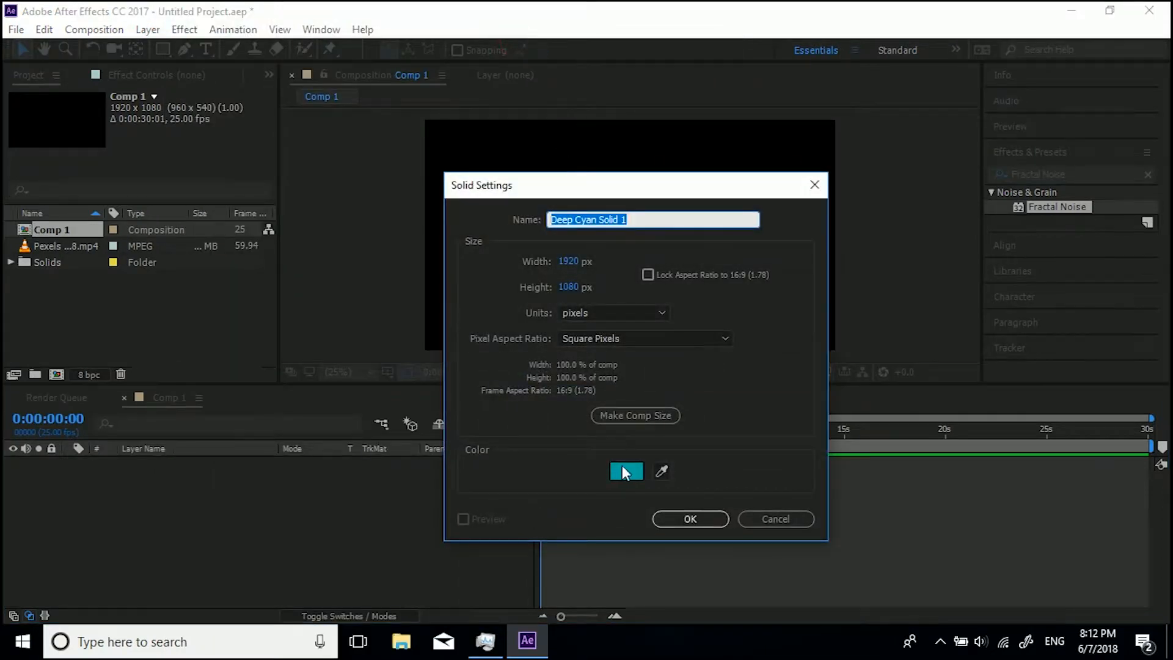
click(627, 471)
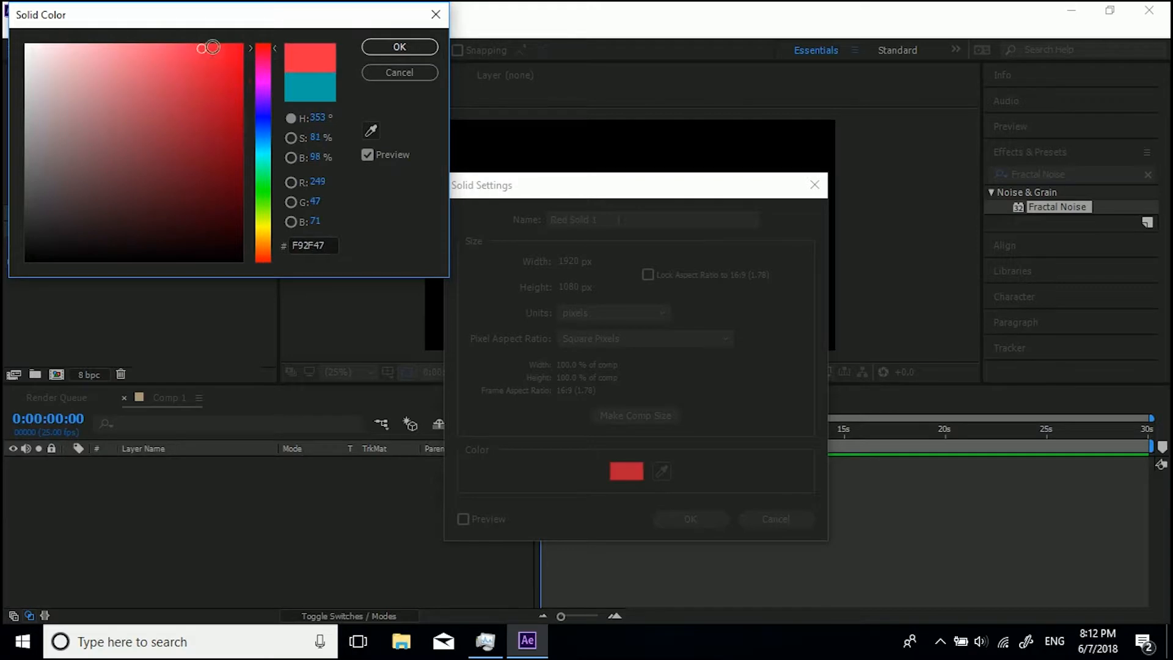
click(399, 46)
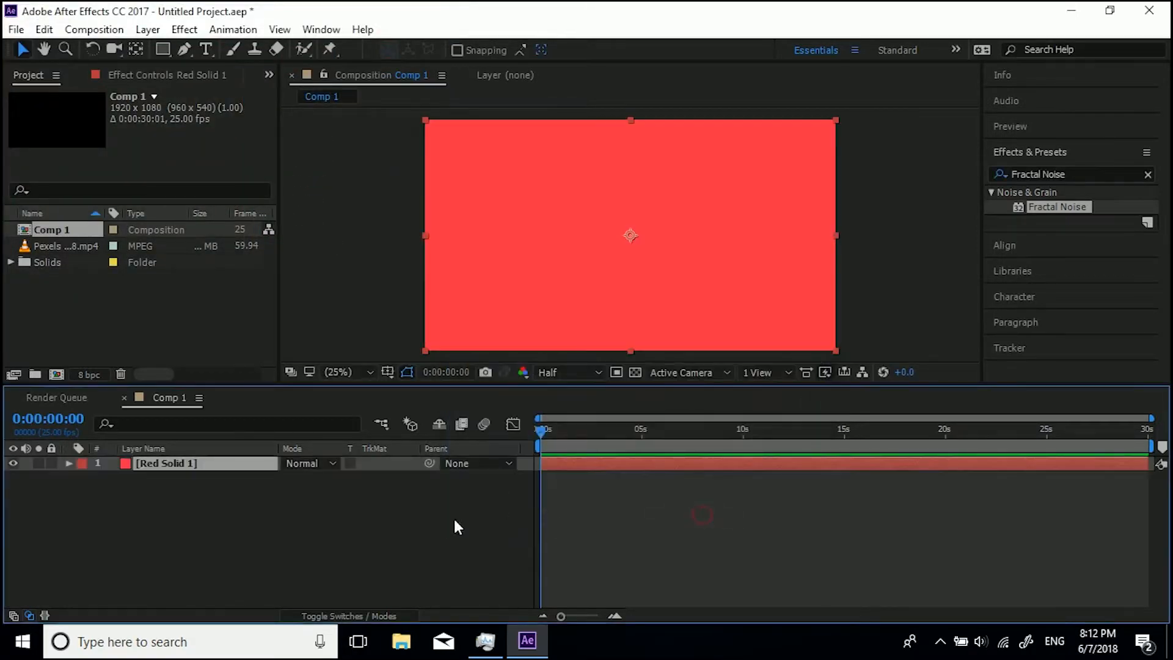
mouse_move(357, 530)
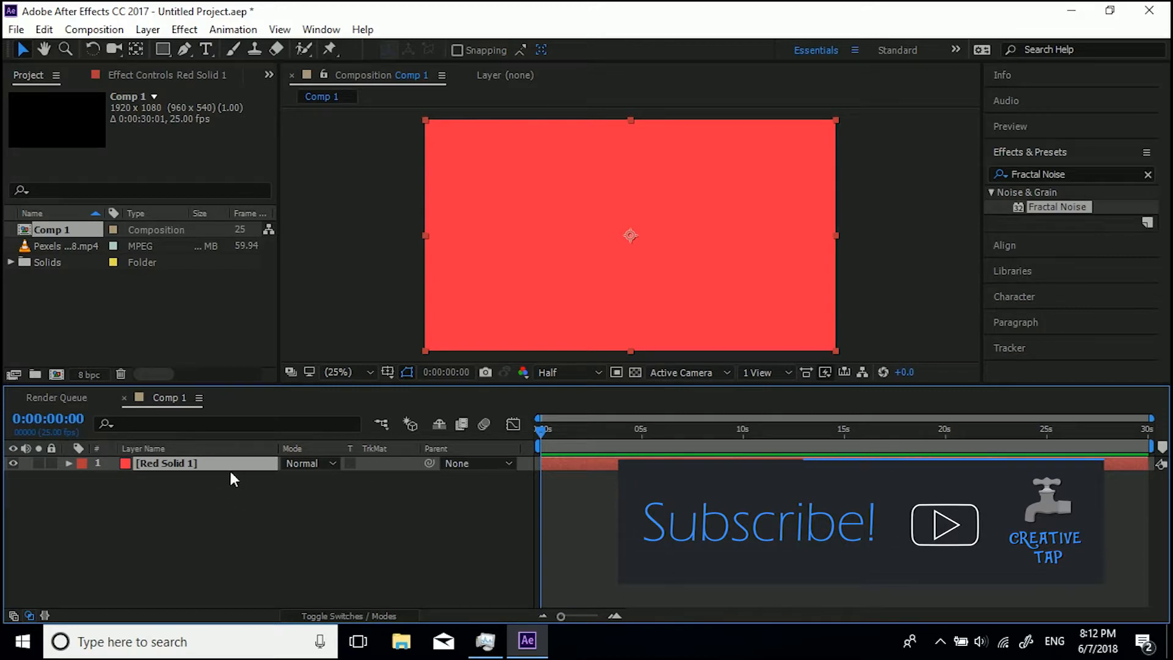
- Select the Red Solid 1 layer in the timeline and open the Layer menu
click(190, 487)
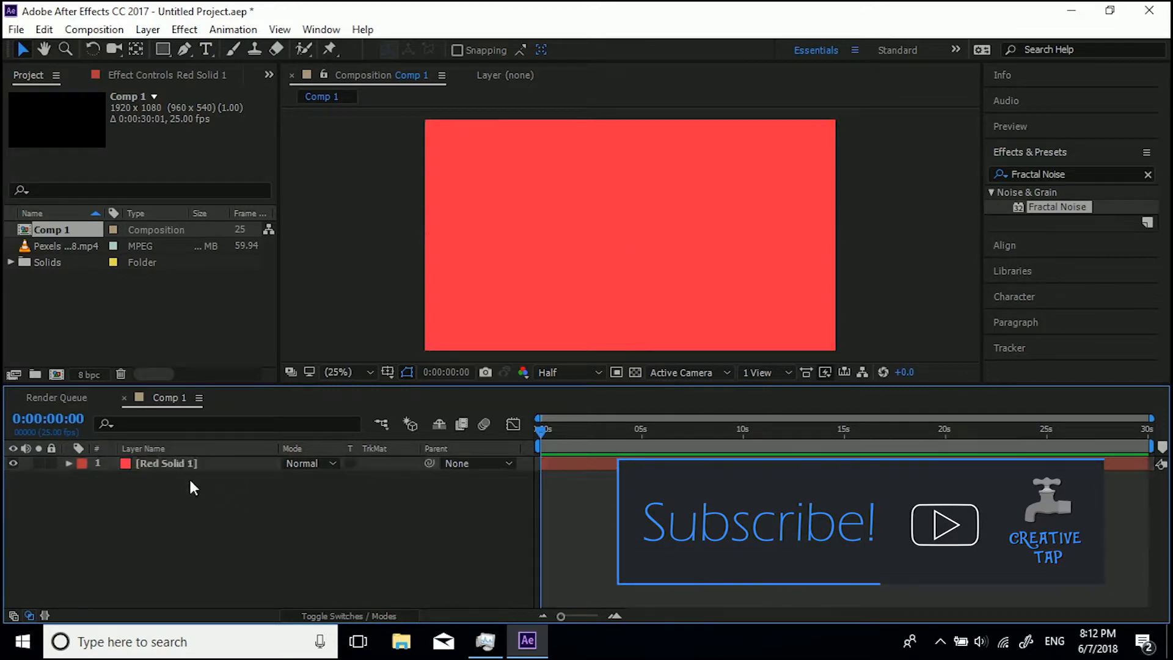
click(165, 463)
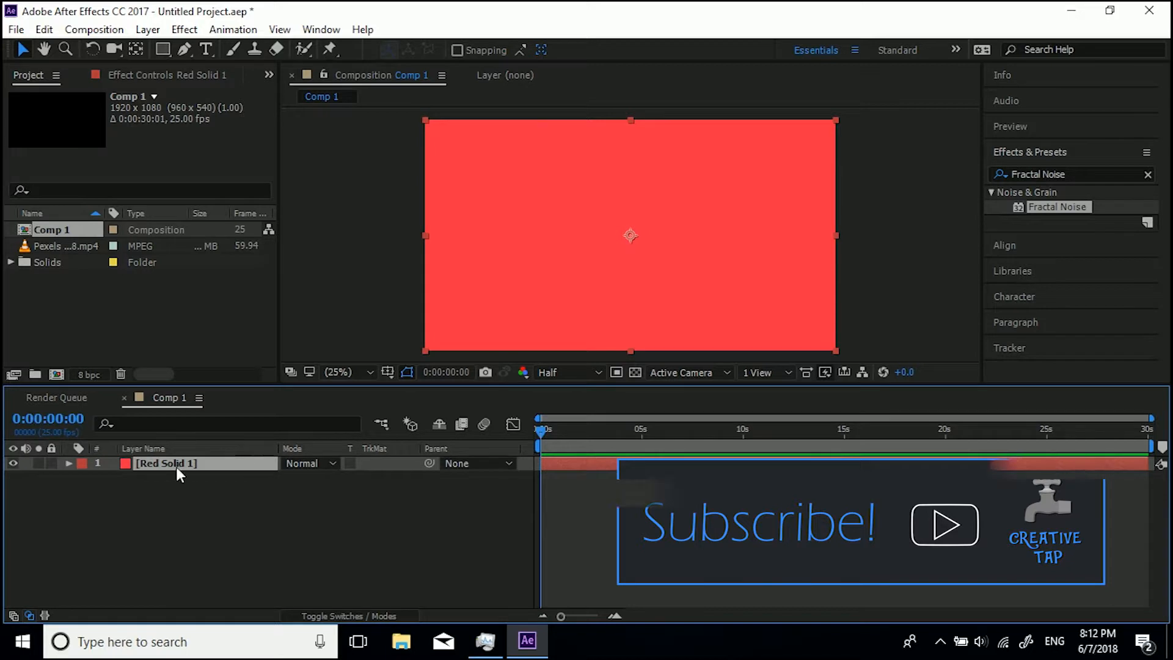
click(147, 29)
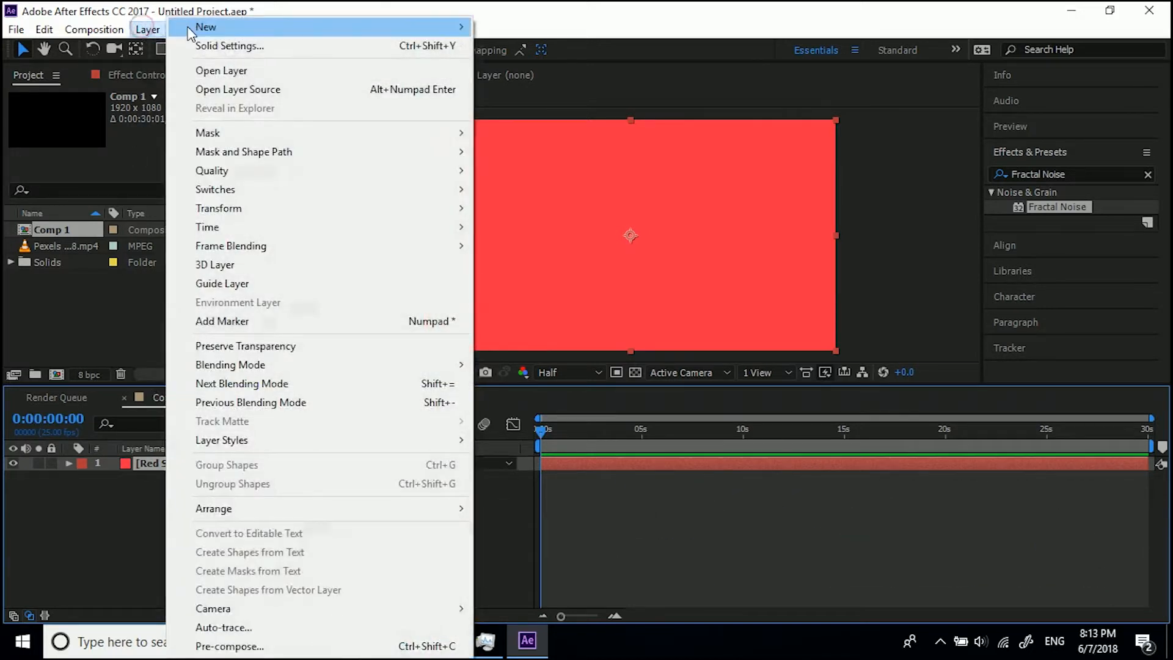
mouse_move(230, 46)
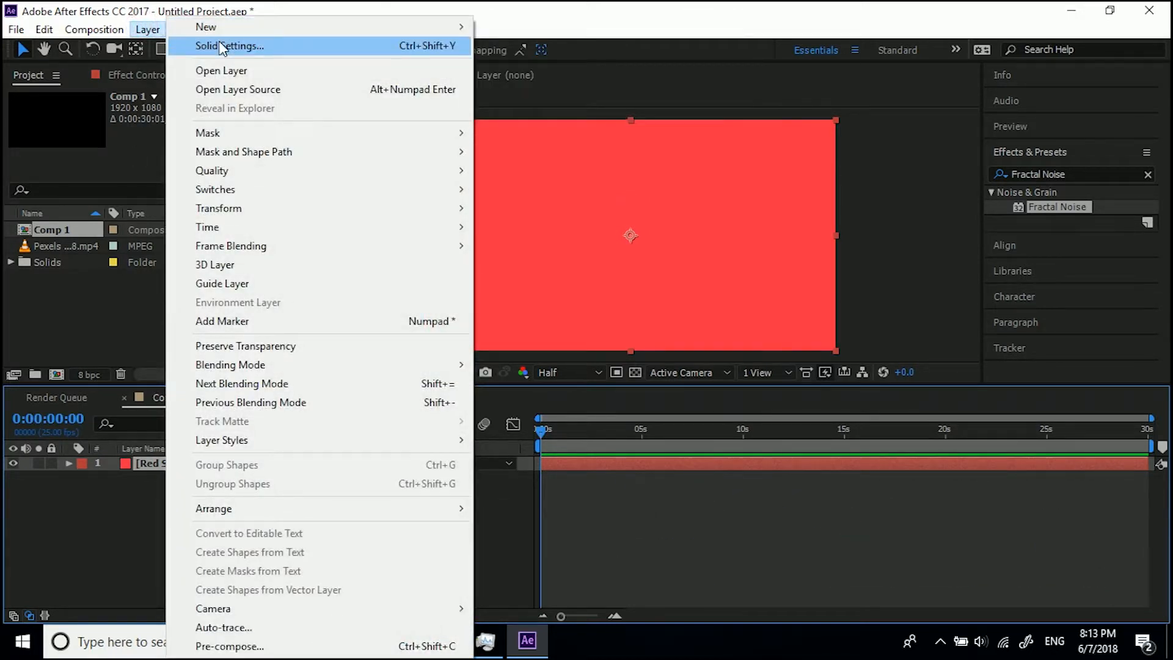
- Change the solid's color to cyan (2FF7F9) in Solid Settings, renaming it Cyan Solid 1
click(230, 46)
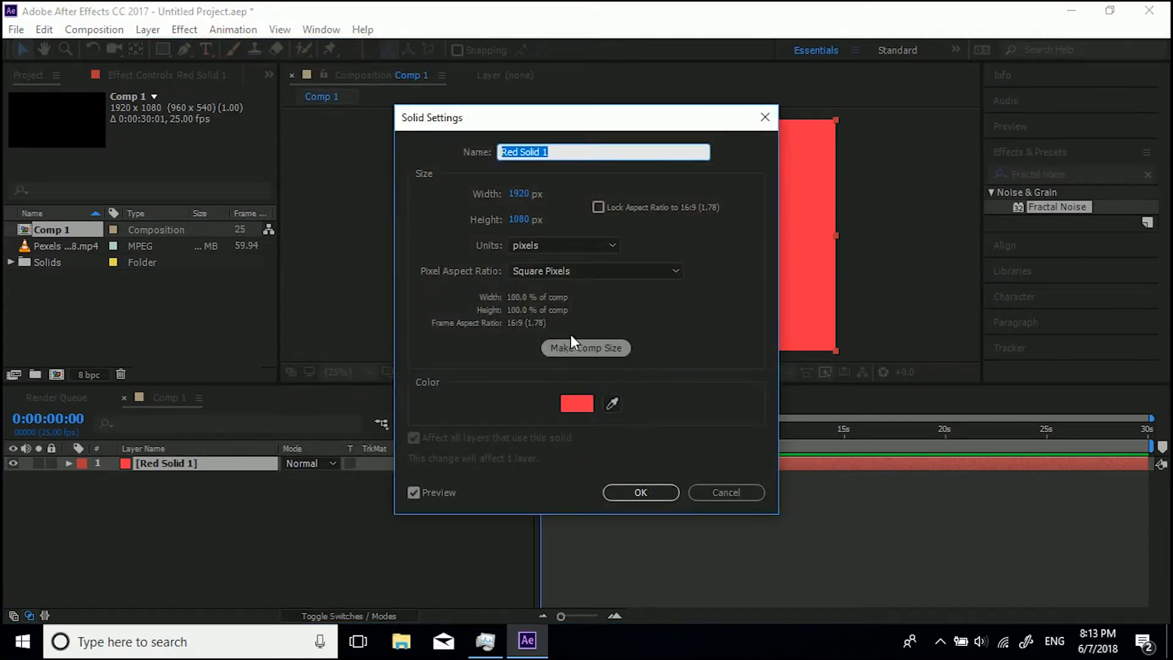
click(576, 402)
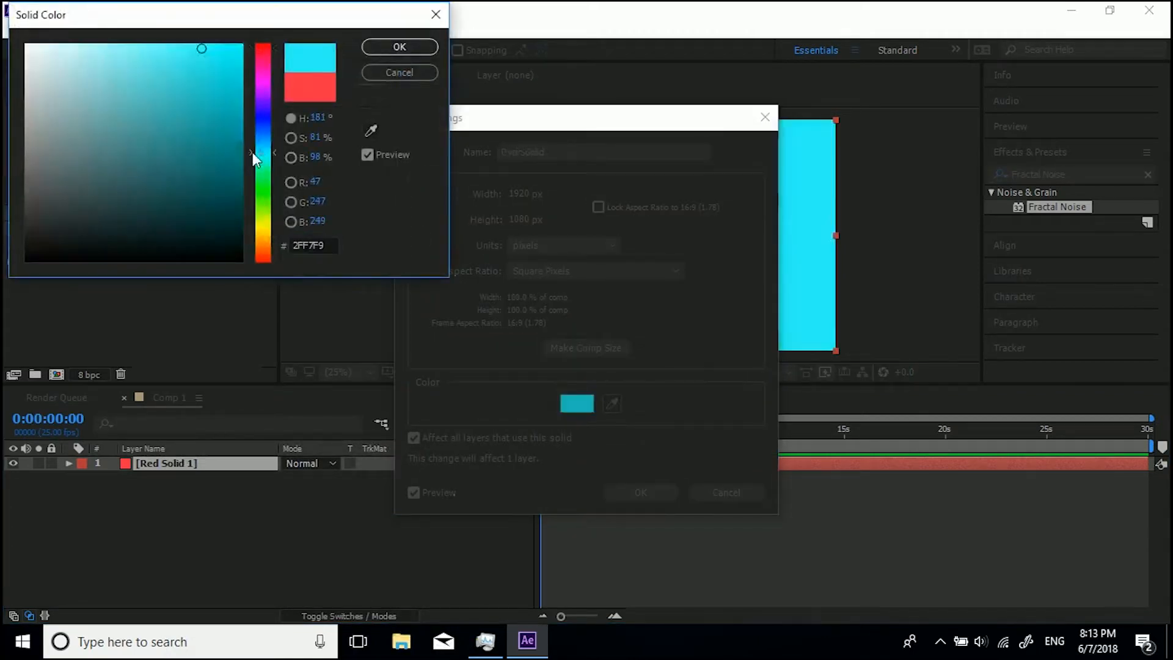
click(399, 47)
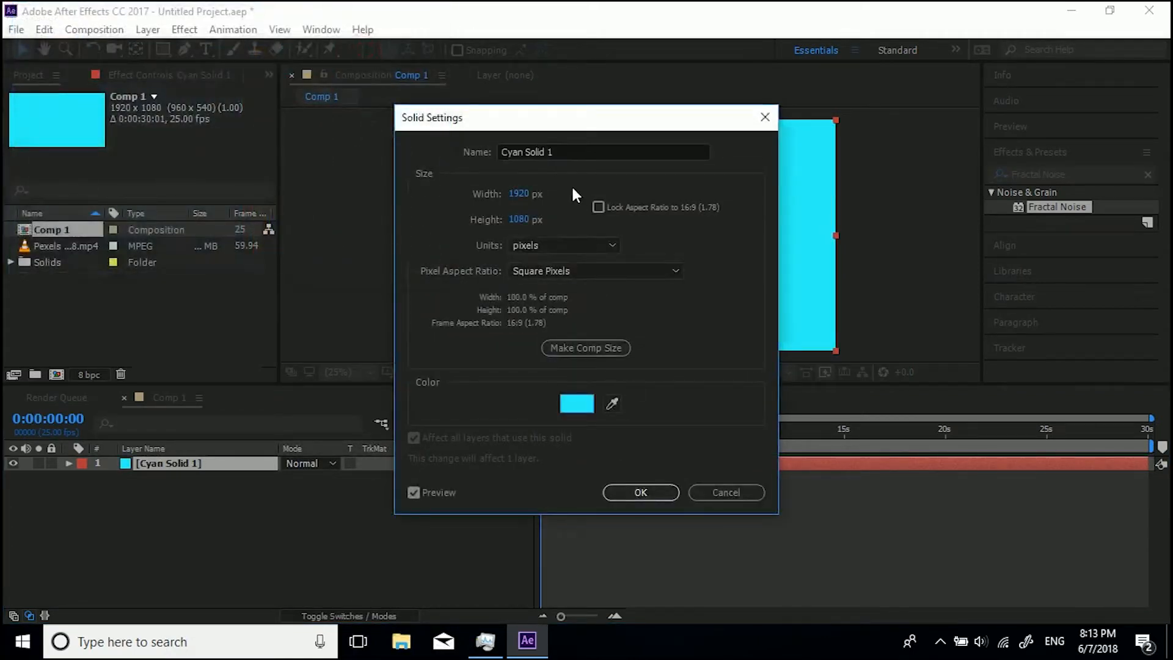
click(639, 493)
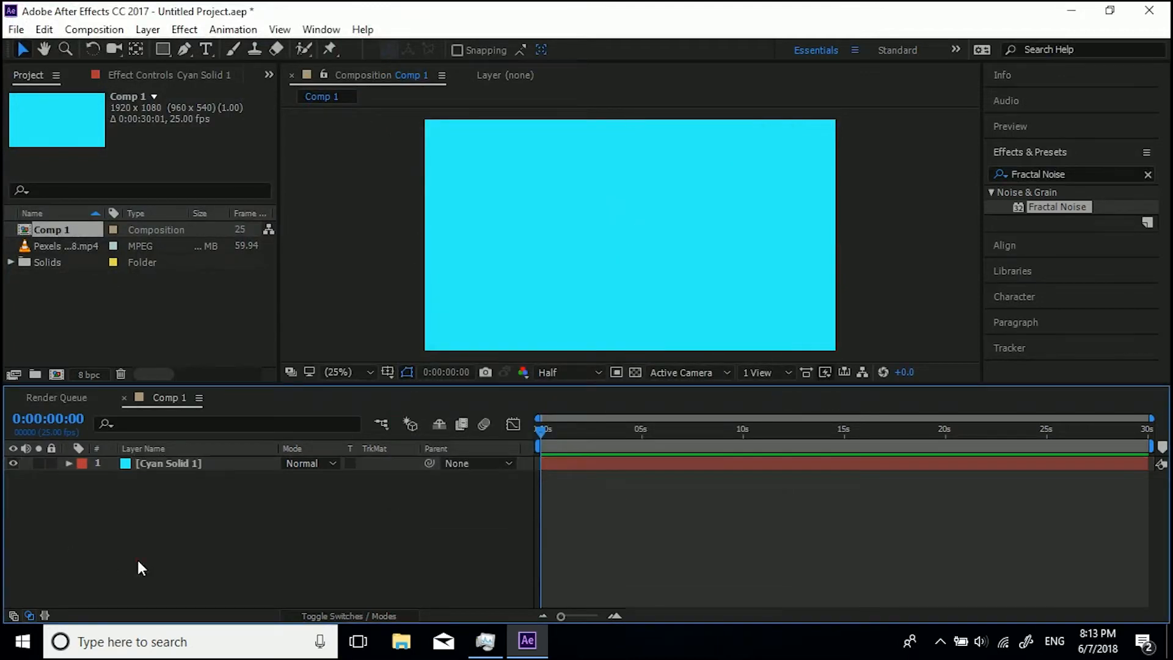
mouse_move(146, 557)
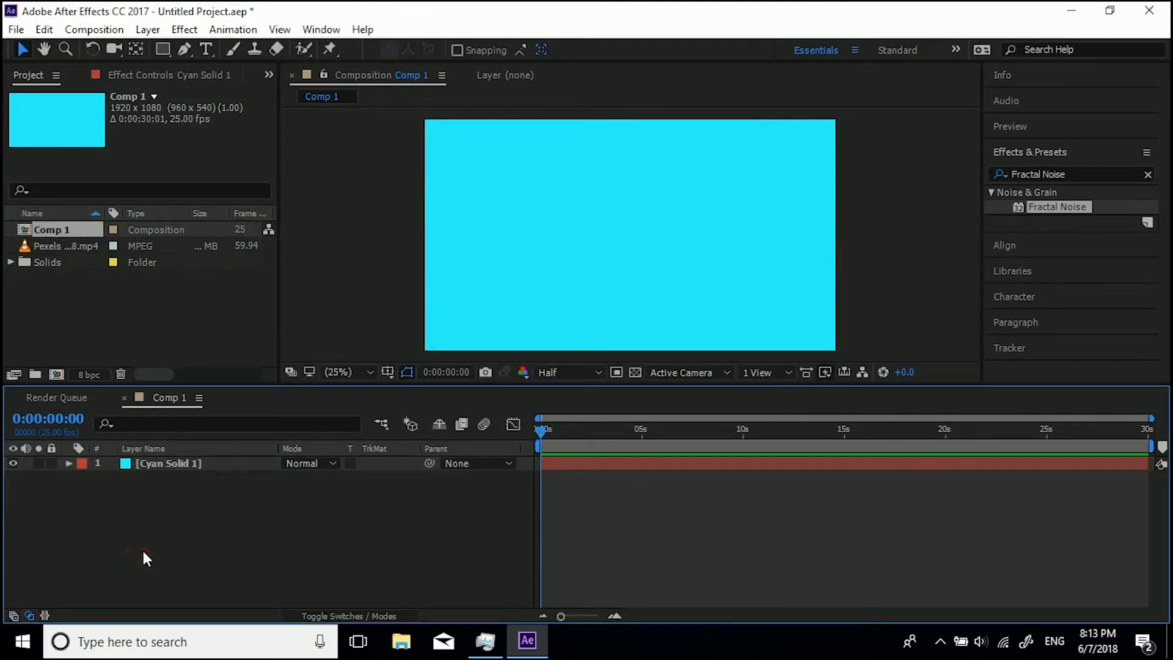